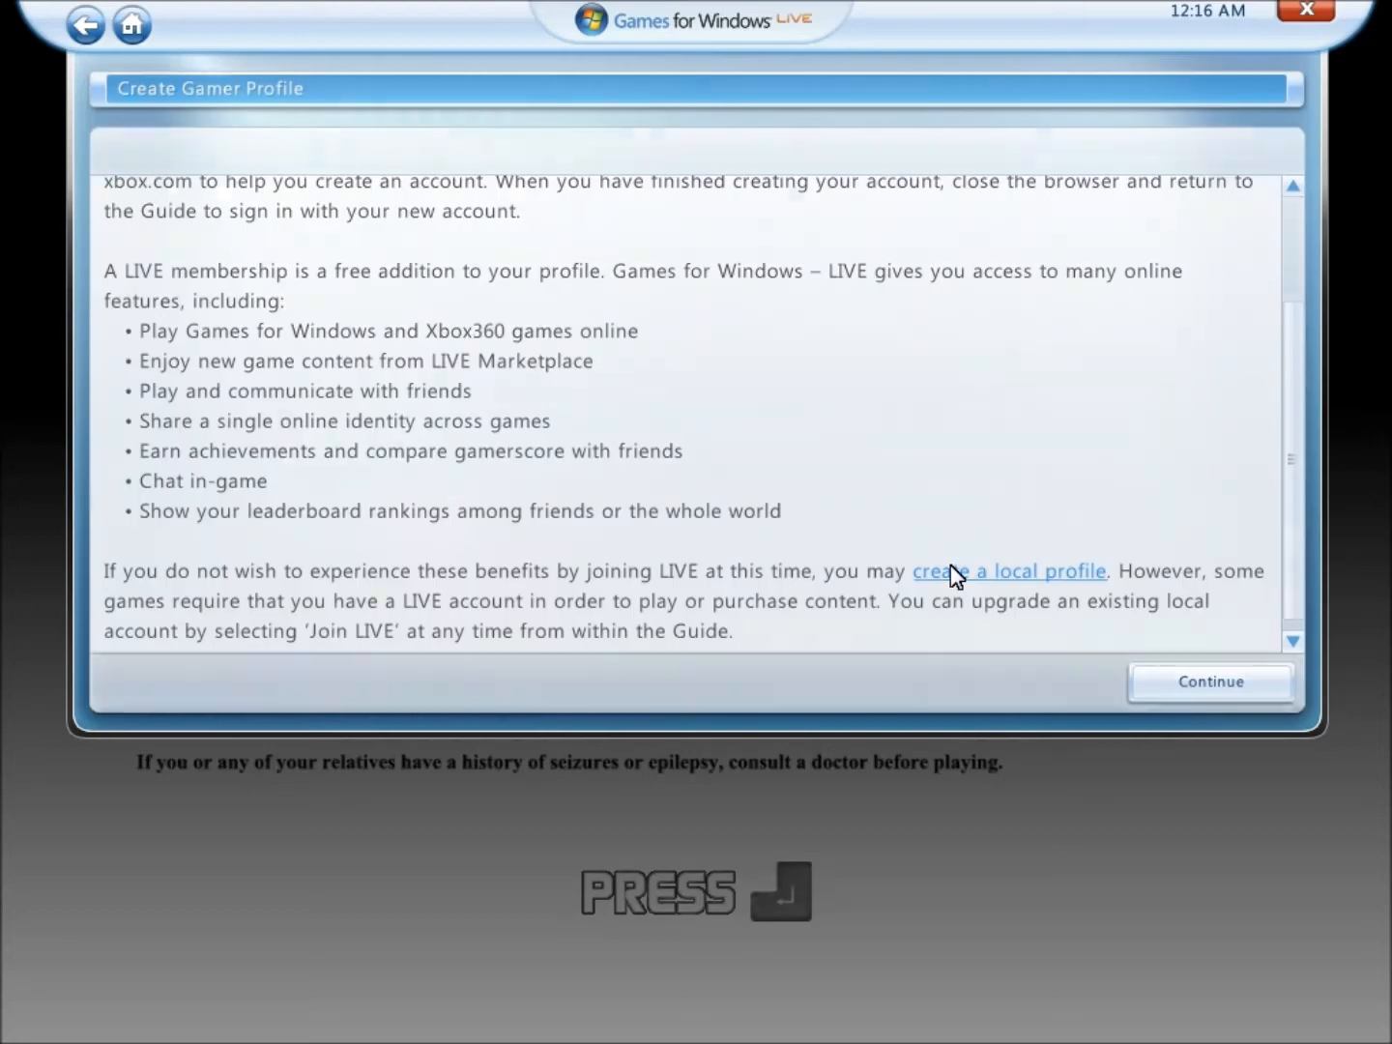
- Choose a local offline profile instead of joining LIVE, reaching the naming prompt
click(1009, 570)
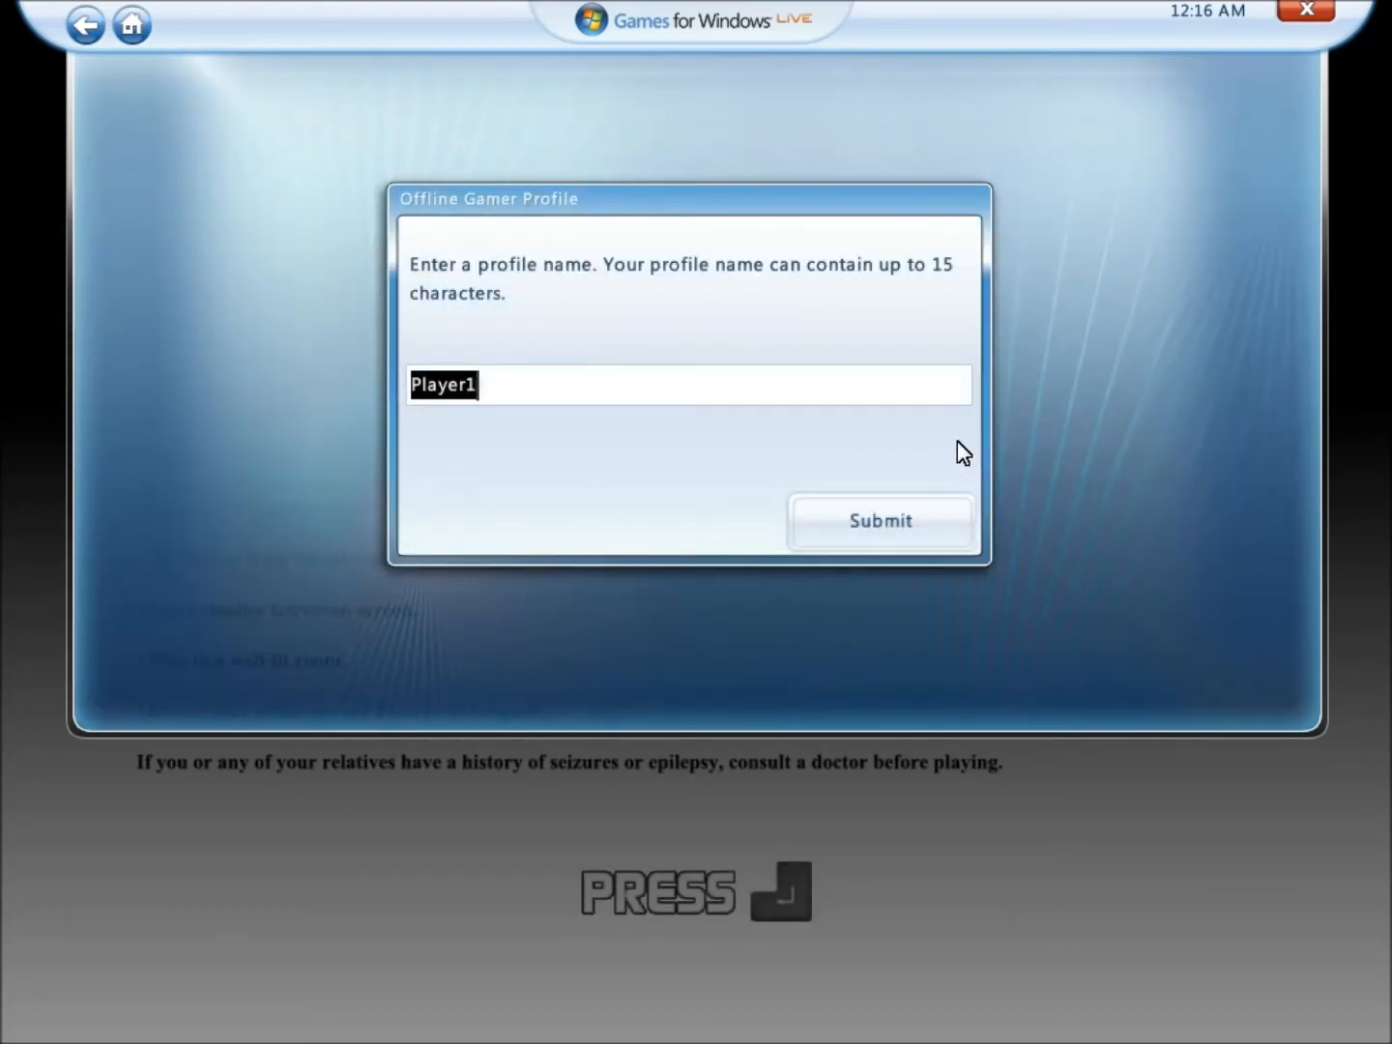
- Name the offline profile YUTUBE, correcting a mistyped letter, and submit it
text(YUOT)
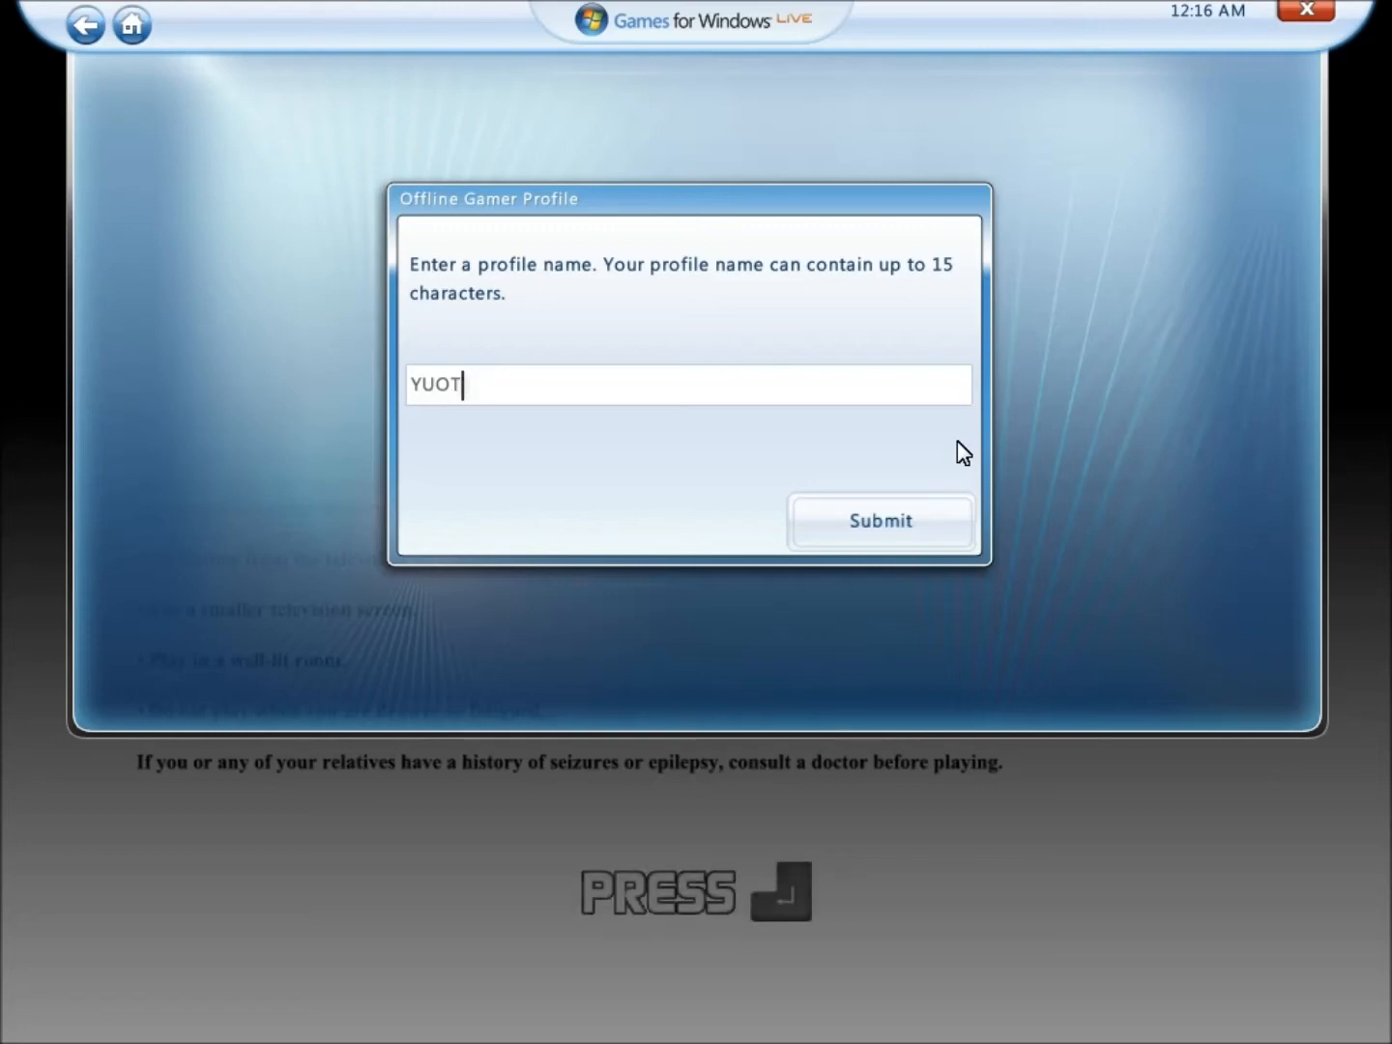
key(BackSpace)
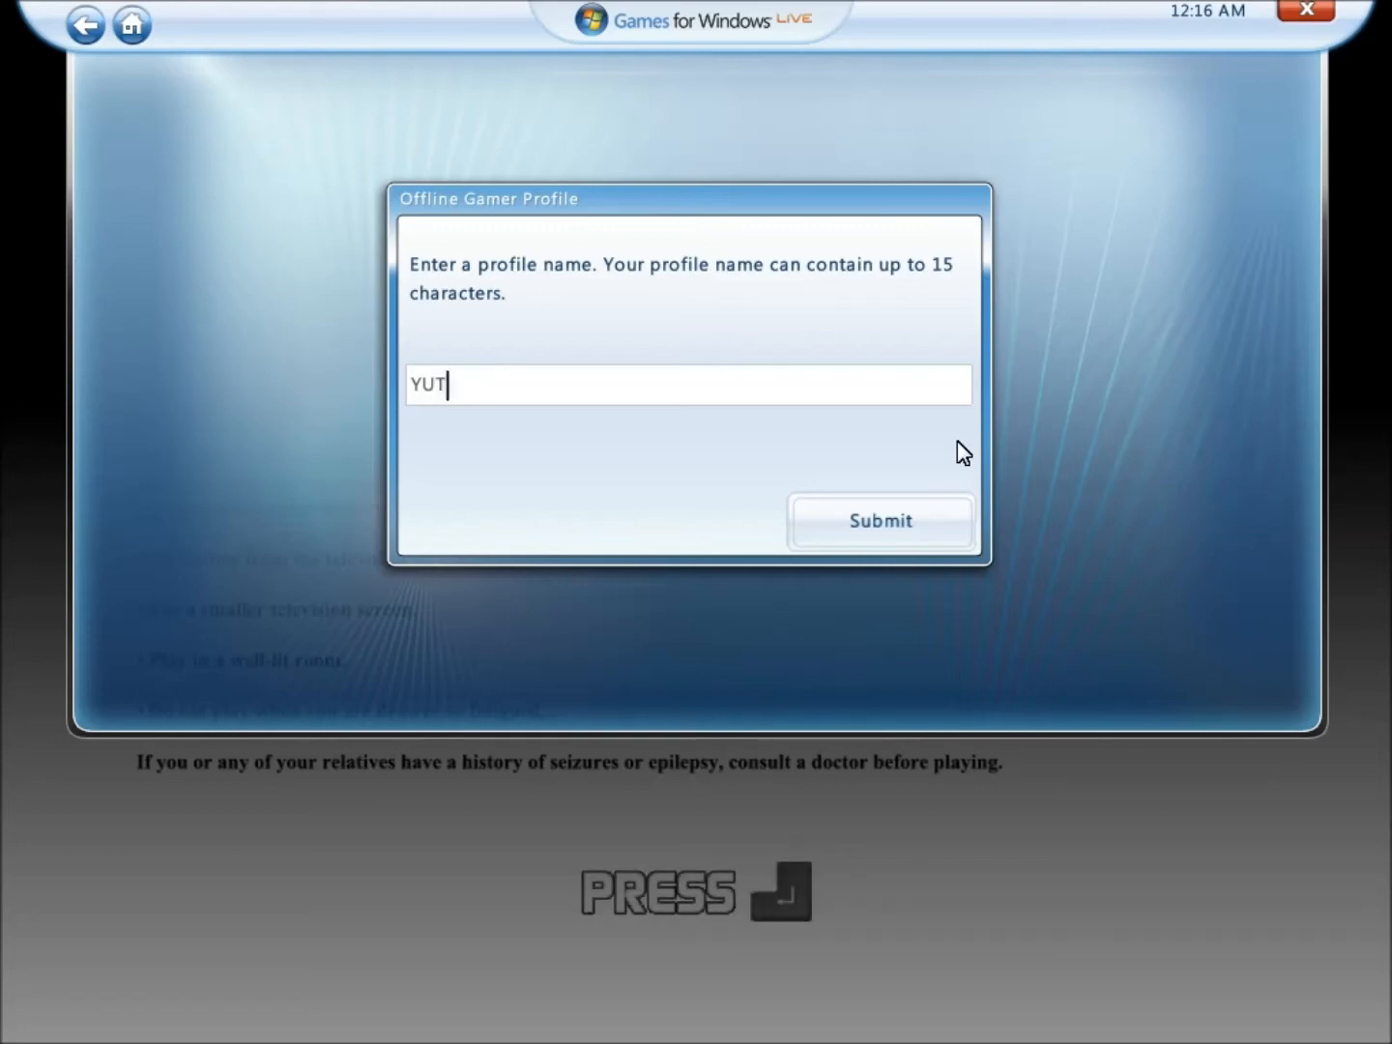
text(UBE)
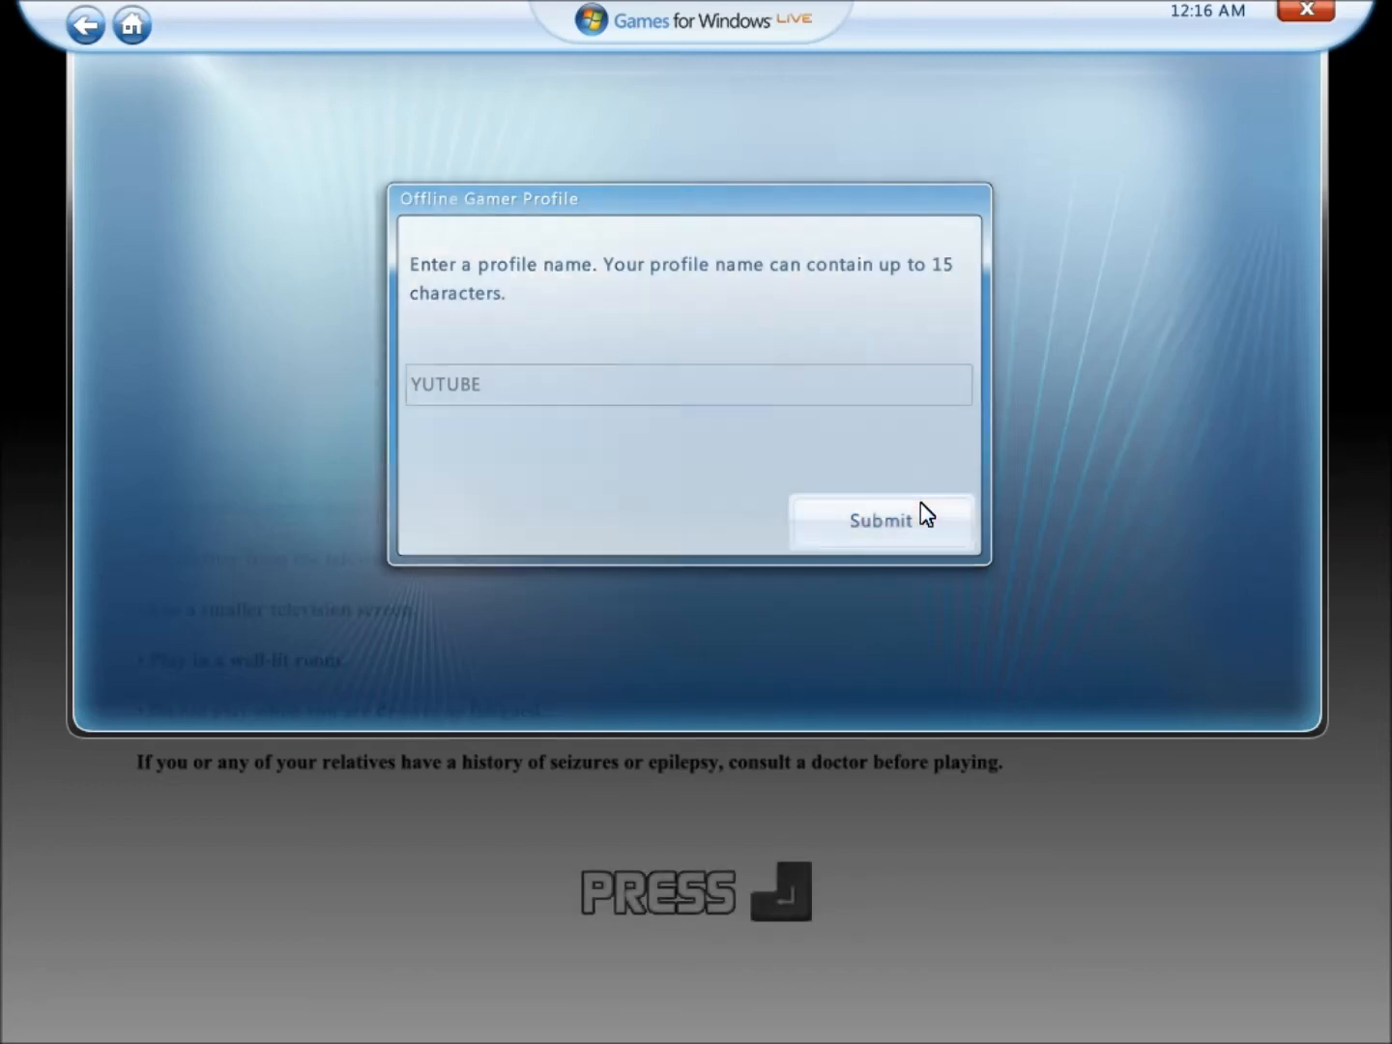
click(880, 520)
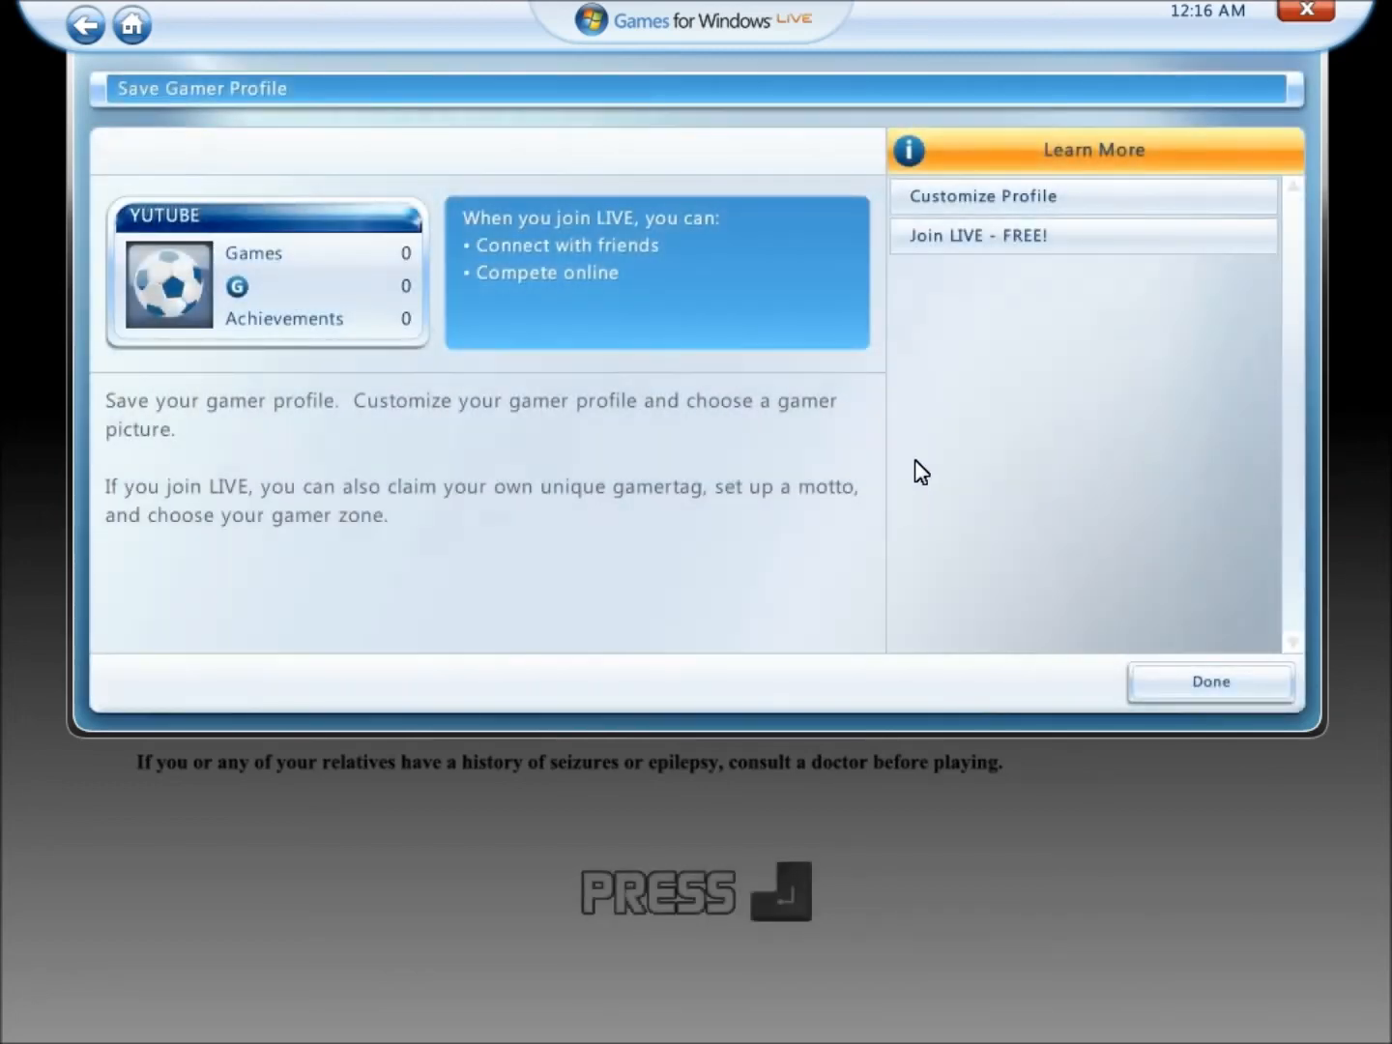
mouse_move(971, 390)
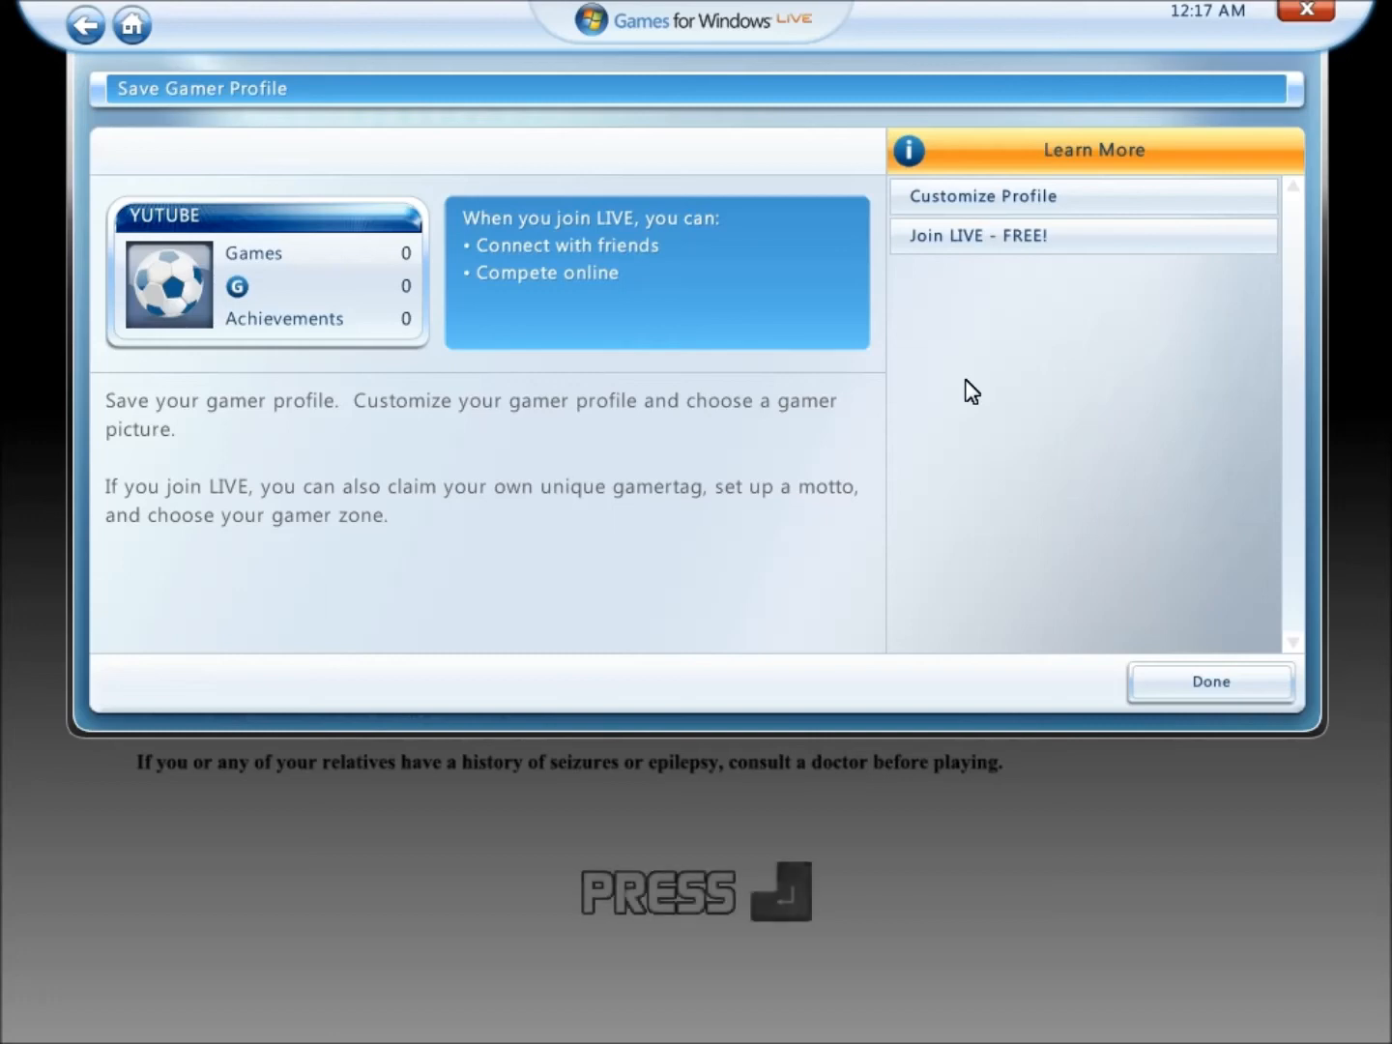